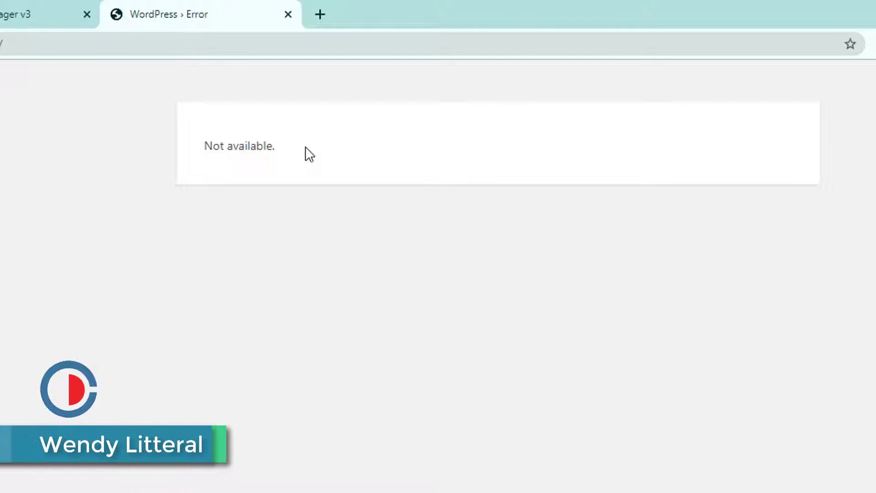
- Go to the cPanel File Manager and enter the public_html folder
{"action": "double_click", "coordinate": [238, 146]}
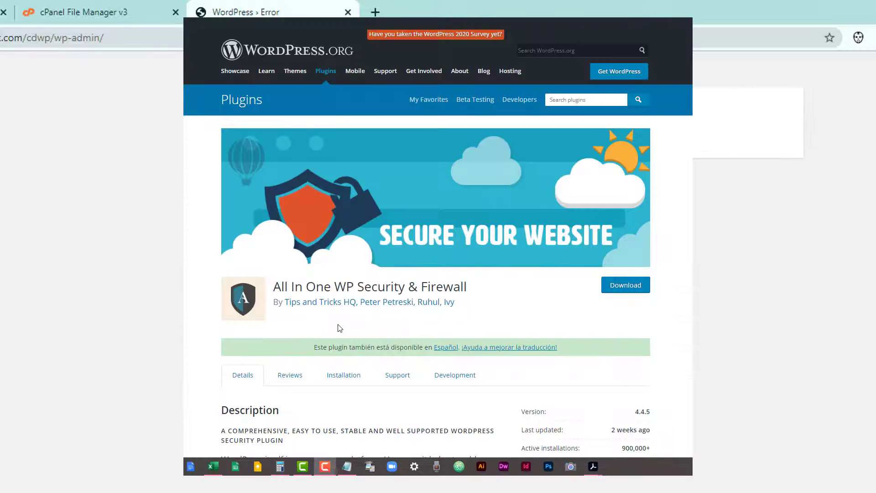
{"action": "scroll", "scroll_direction": "down", "scroll_amount": 3}
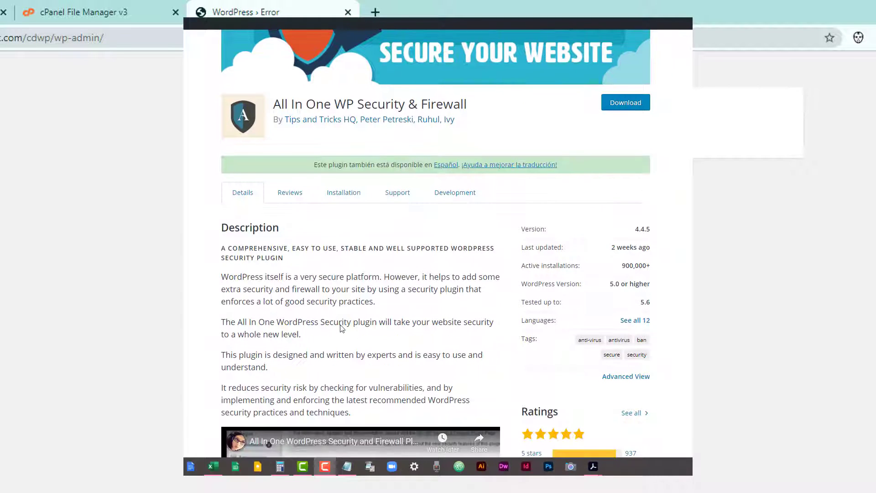
{"action": "scroll", "scroll_direction": "down", "scroll_amount": 3}
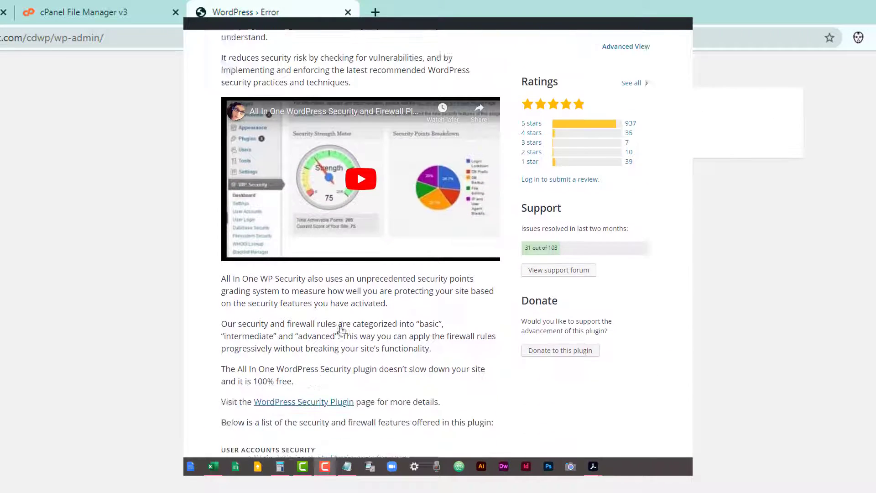
{"action": "scroll", "scroll_direction": "down", "scroll_amount": 3}
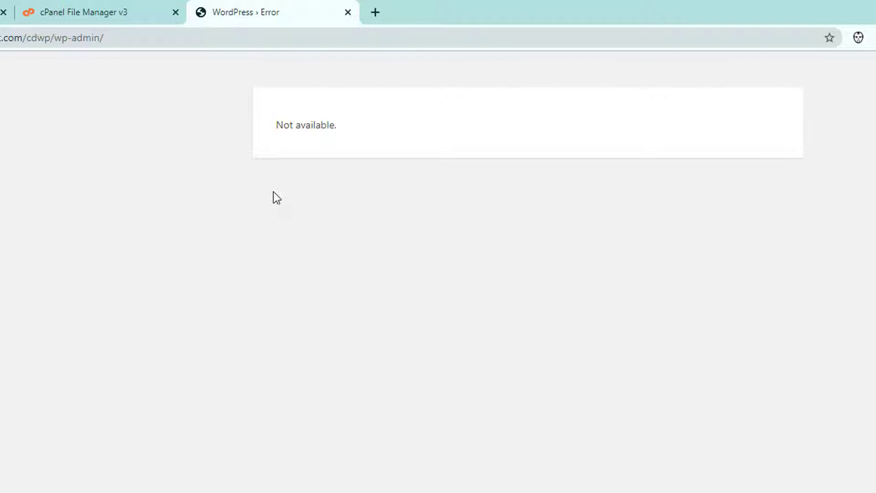
{"action": "mouse_move", "coordinate": [265, 194]}
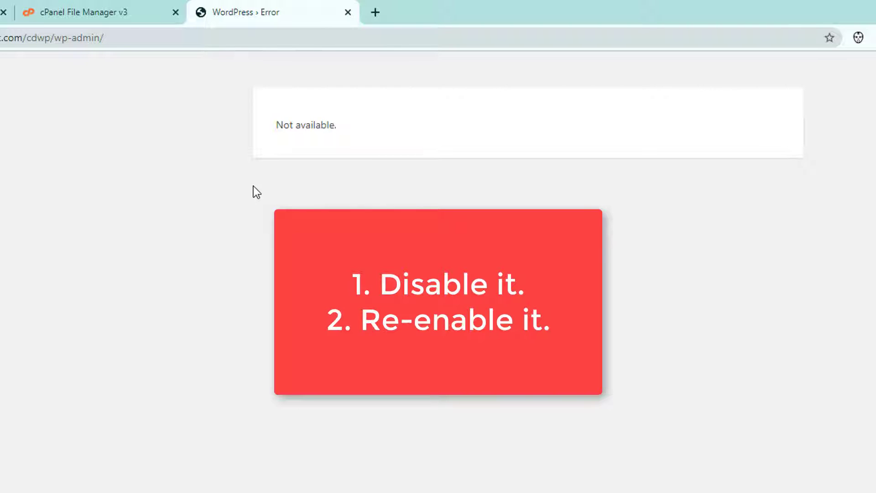
{"action": "mouse_move", "coordinate": [239, 180]}
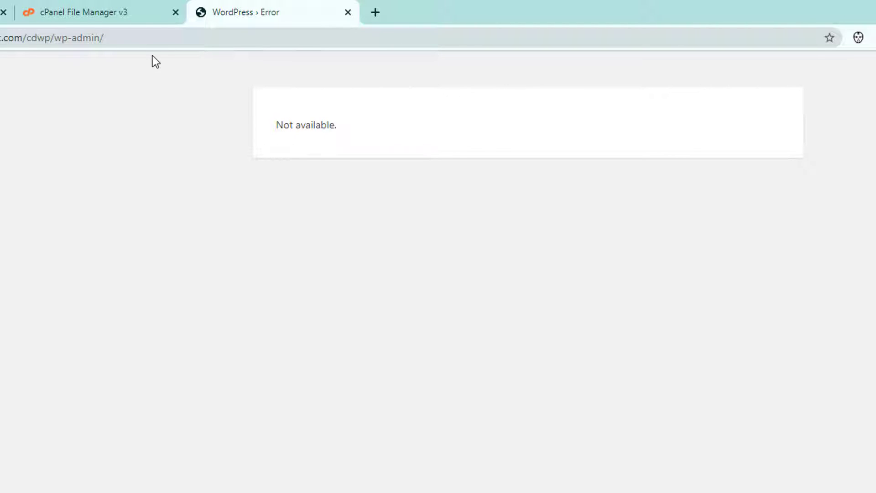
{"action": "left_click", "coordinate": [82, 12]}
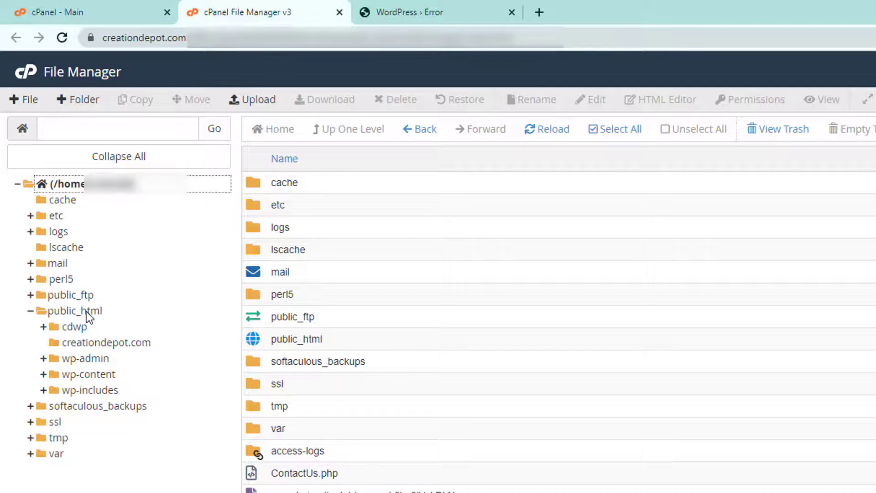
{"action": "left_click", "coordinate": [76, 310]}
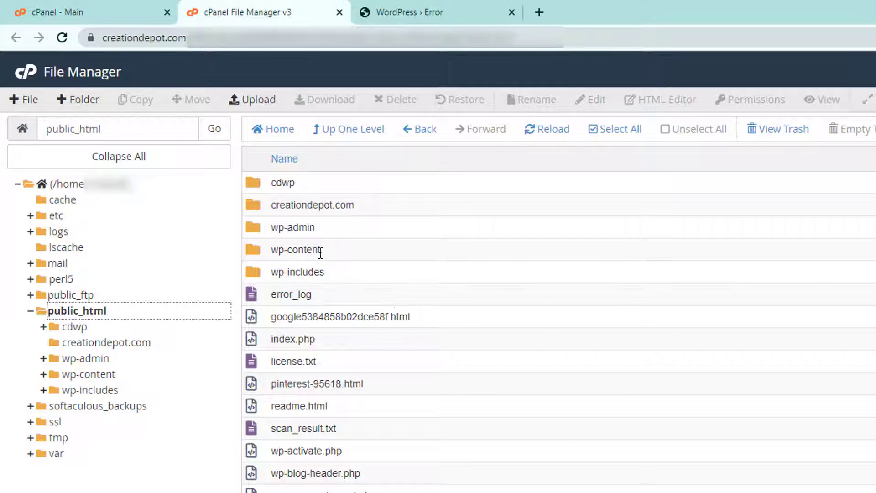
- Drill into cdwp/wp-content and select the plugins folder
{"action": "left_click", "coordinate": [295, 250]}
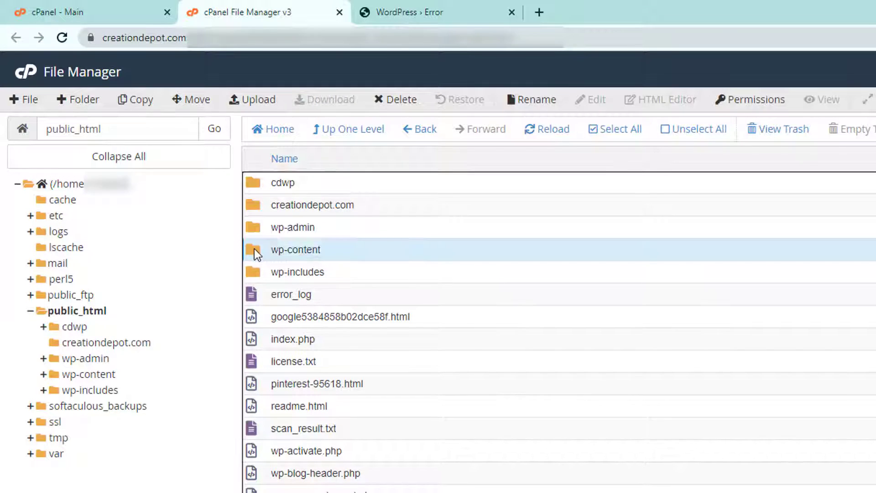
{"action": "double_click", "coordinate": [295, 249]}
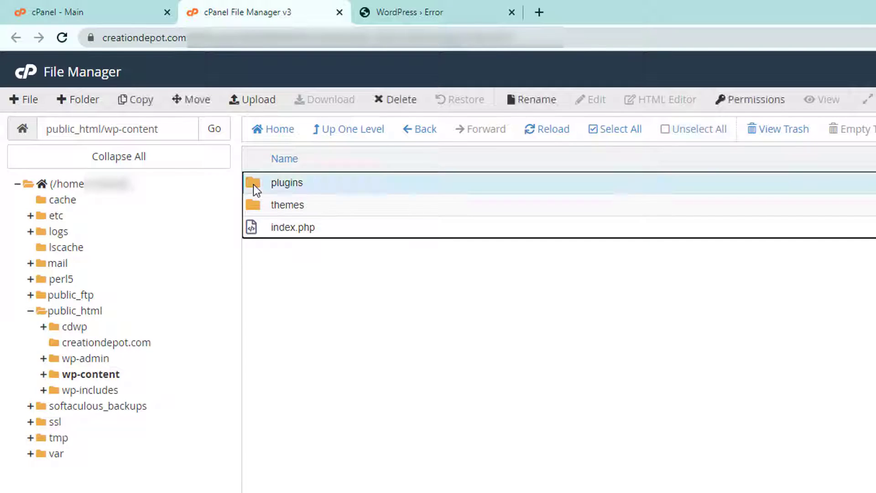
{"action": "double_click", "coordinate": [287, 183]}
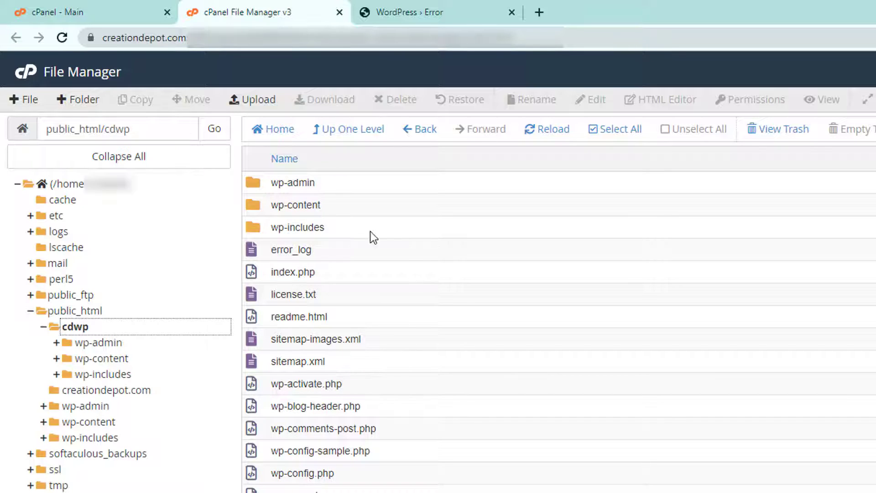
{"action": "mouse_move", "coordinate": [379, 273]}
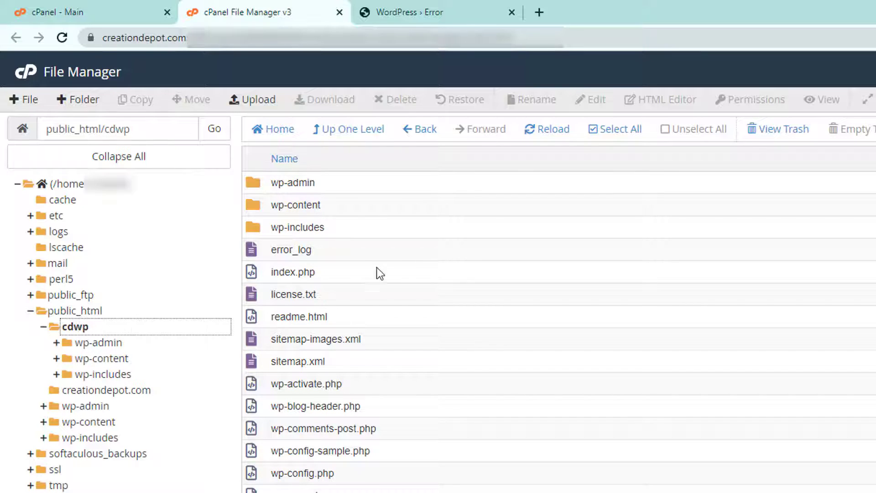
{"action": "left_click", "coordinate": [295, 205]}
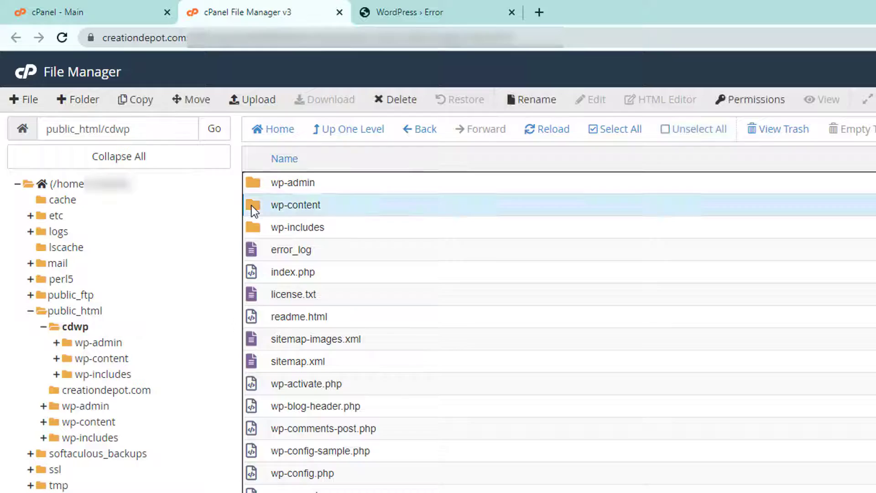
{"action": "double_click", "coordinate": [296, 205]}
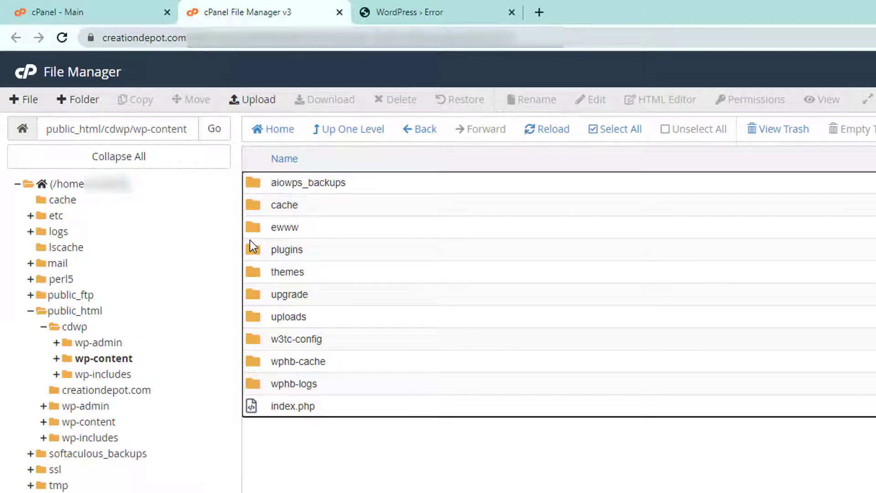
{"action": "left_click", "coordinate": [286, 249]}
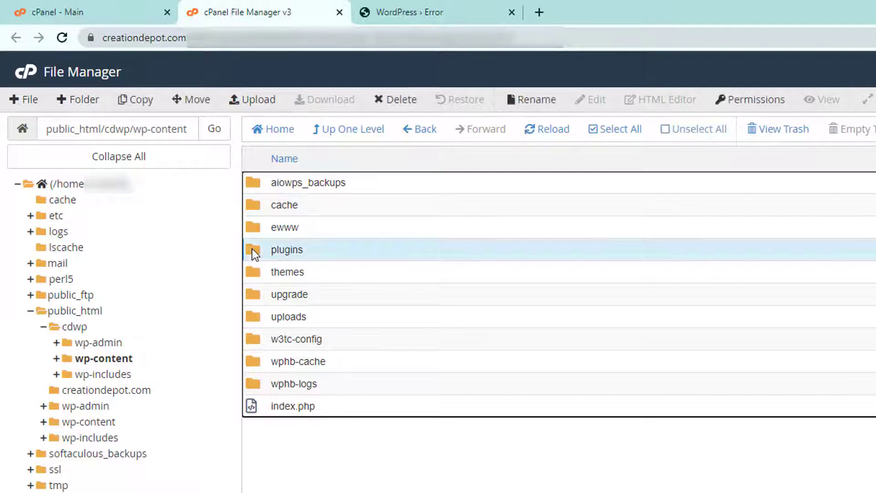
- Rename the all-in-one-wp-security-and-firewall plugin folder with a 00- prefix to disable it
{"action": "double_click", "coordinate": [287, 249]}
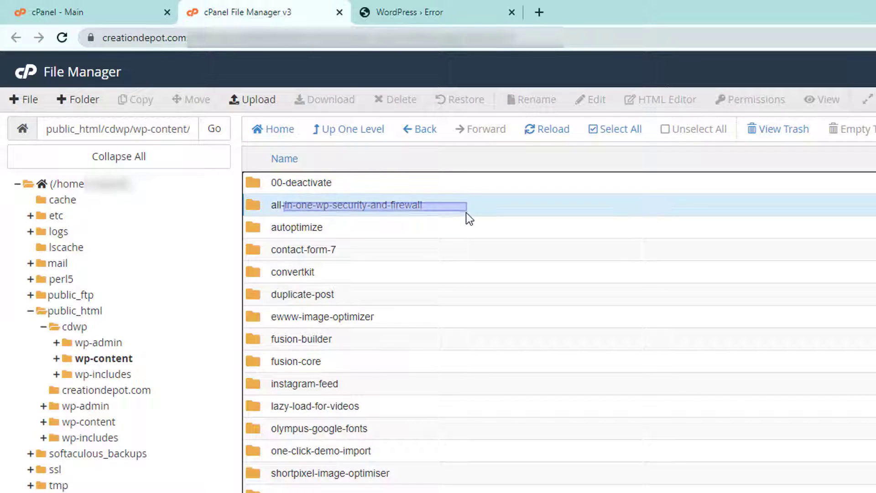
{"action": "left_click", "coordinate": [532, 100]}
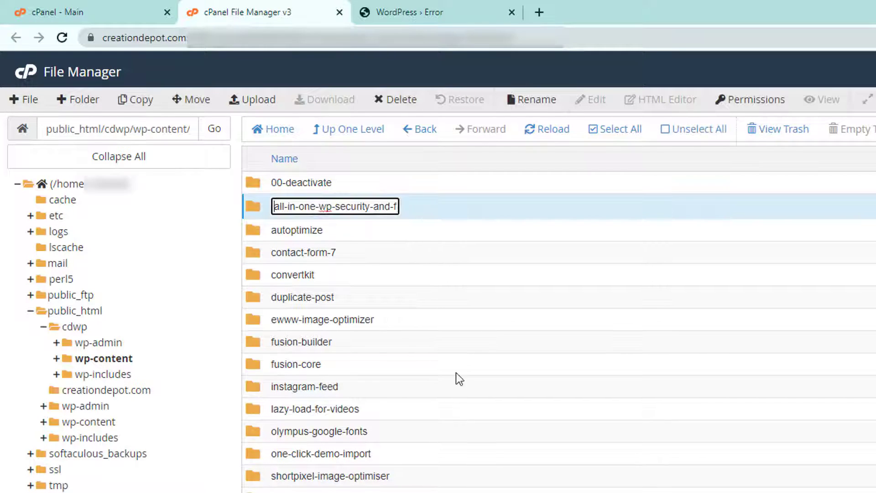
{"action": "mouse_move", "coordinate": [409, 413]}
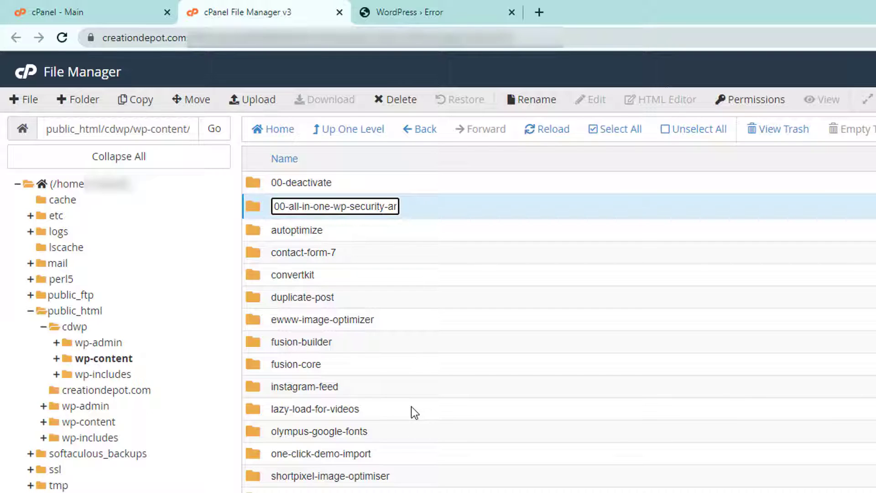
{"action": "key", "text": "Enter"}
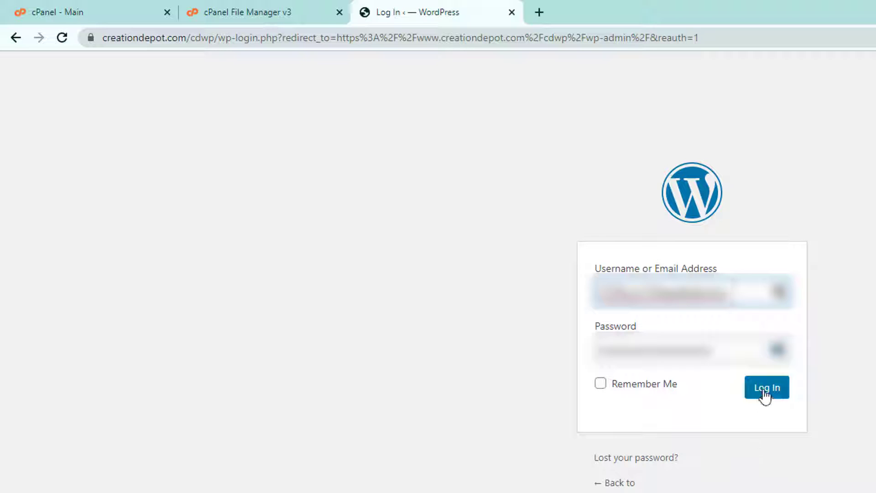
- Log into the WordPress site now that the security plugin is disabled
{"action": "left_click", "coordinate": [767, 387]}
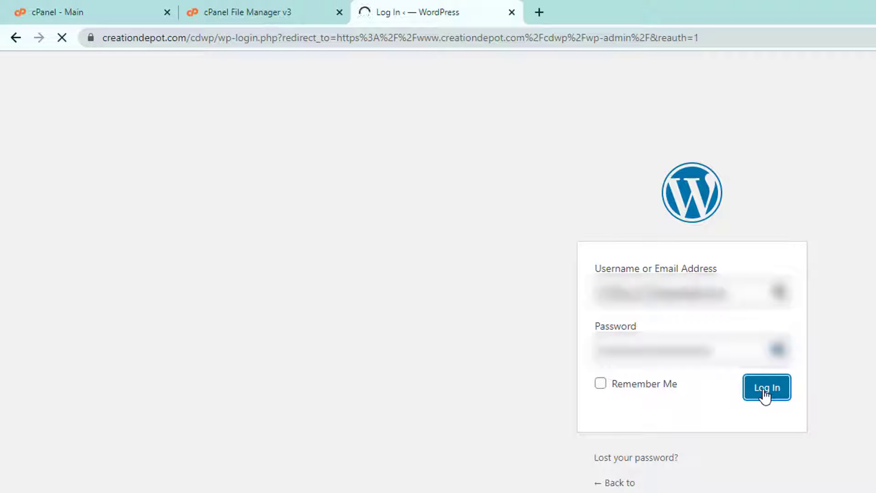
{"action": "left_click", "coordinate": [767, 388]}
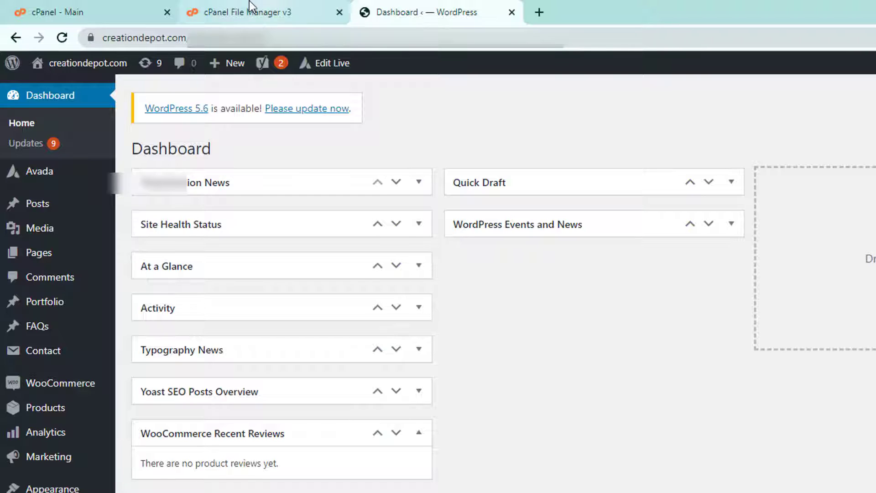
{"action": "left_click", "coordinate": [259, 13]}
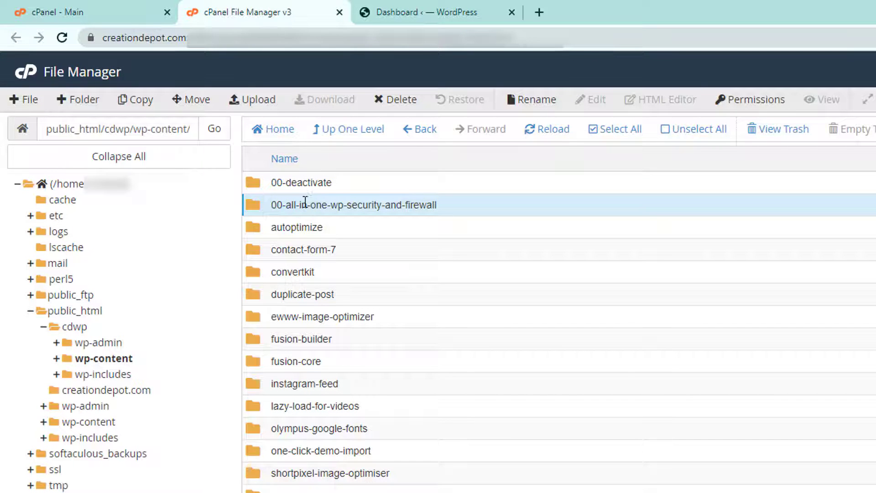
{"action": "left_click", "coordinate": [531, 99]}
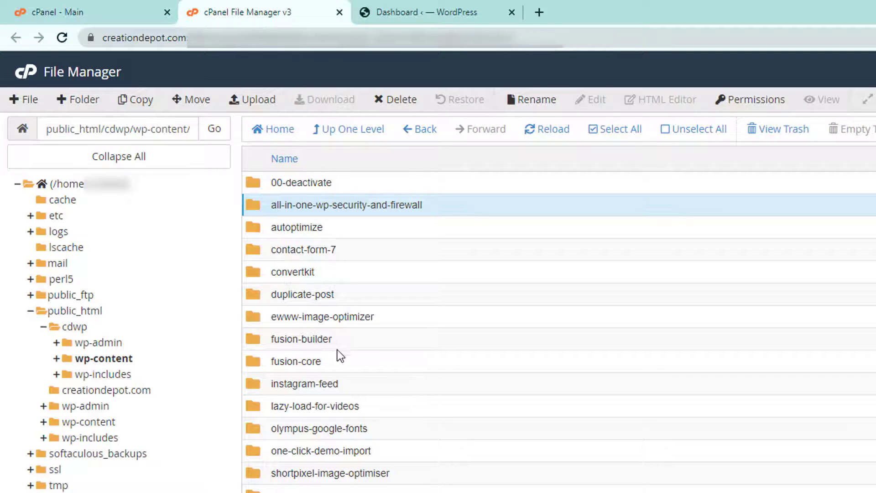
{"action": "mouse_move", "coordinate": [487, 343]}
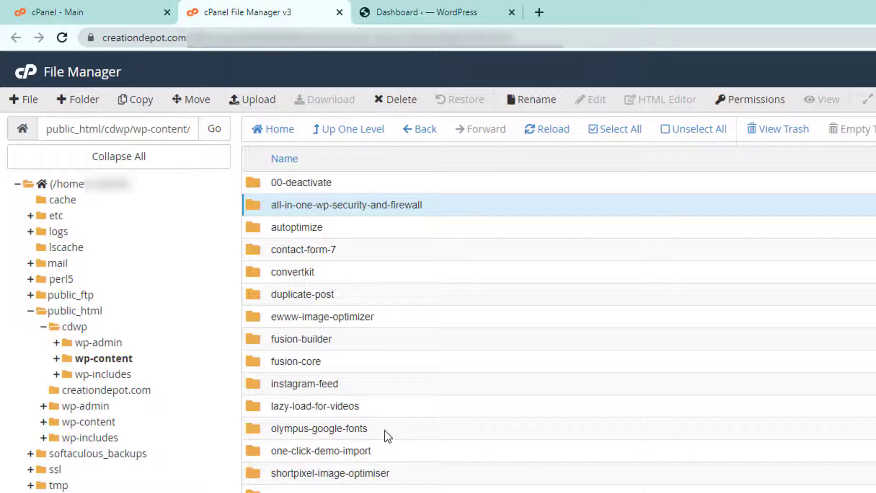
{"action": "mouse_move", "coordinate": [404, 281]}
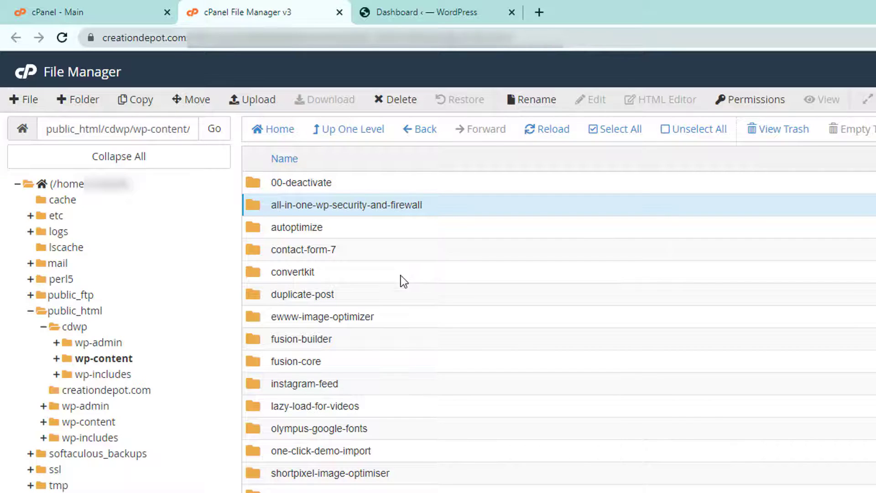
{"action": "mouse_move", "coordinate": [405, 265]}
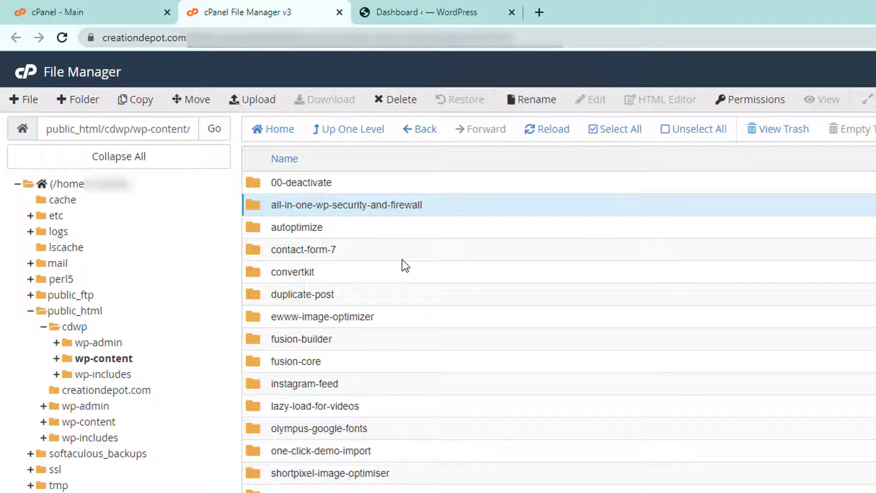
{"action": "mouse_move", "coordinate": [423, 10]}
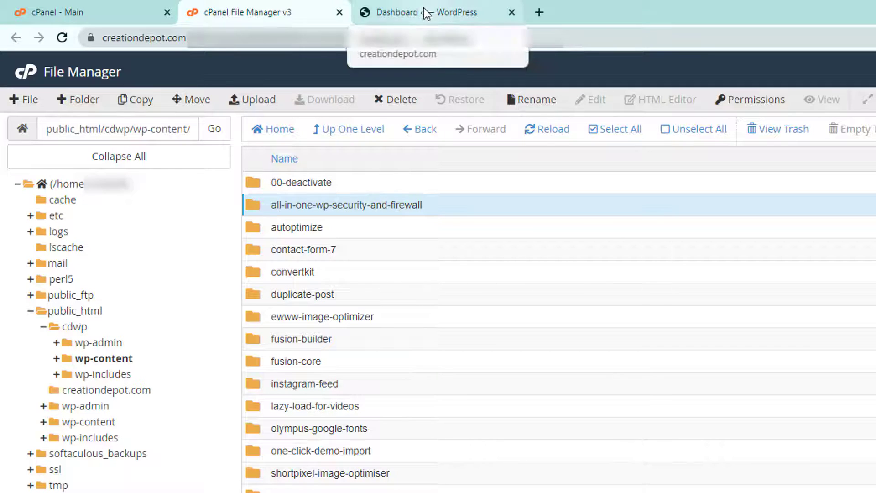
- Show the Installed Plugins list and highlight the active All In One WP Security entry
{"action": "left_click", "coordinate": [430, 12]}
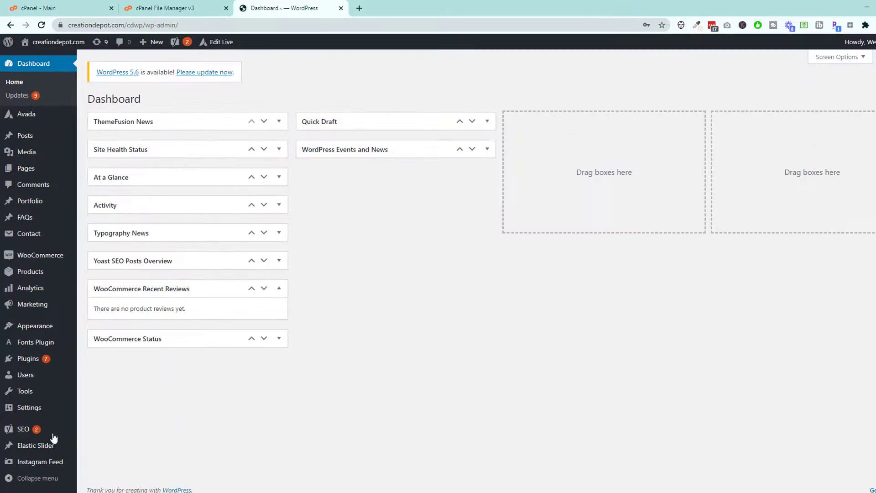
{"action": "mouse_move", "coordinate": [66, 380]}
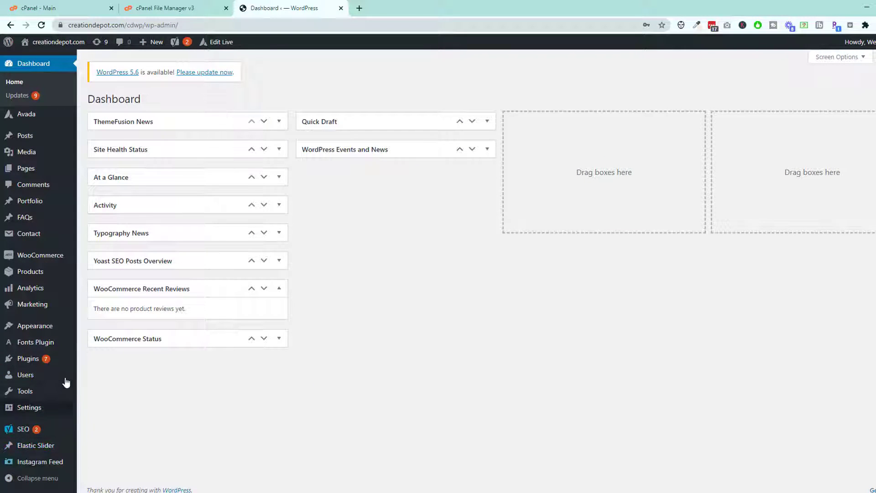
{"action": "mouse_move", "coordinate": [26, 358]}
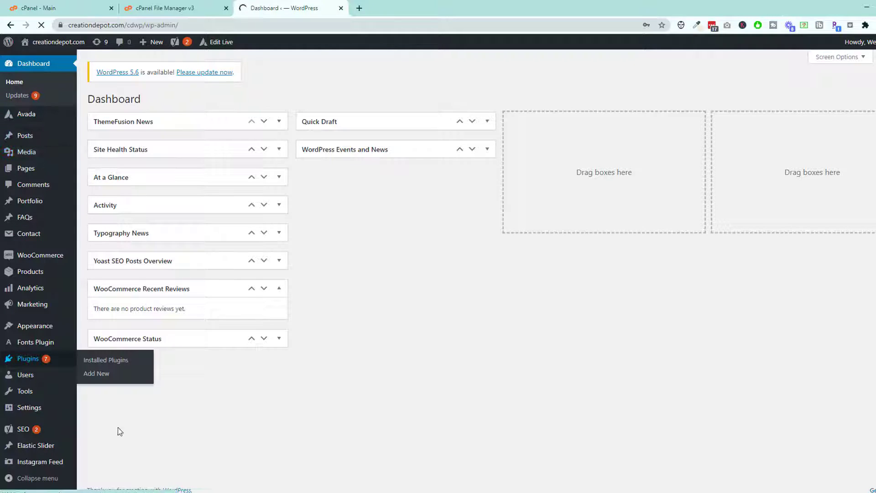
{"action": "left_click", "coordinate": [105, 361]}
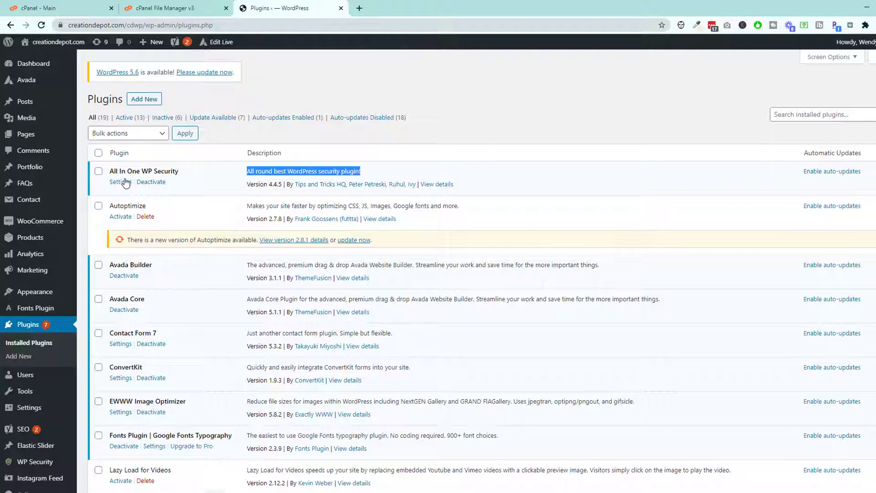
{"action": "mouse_move", "coordinate": [126, 171]}
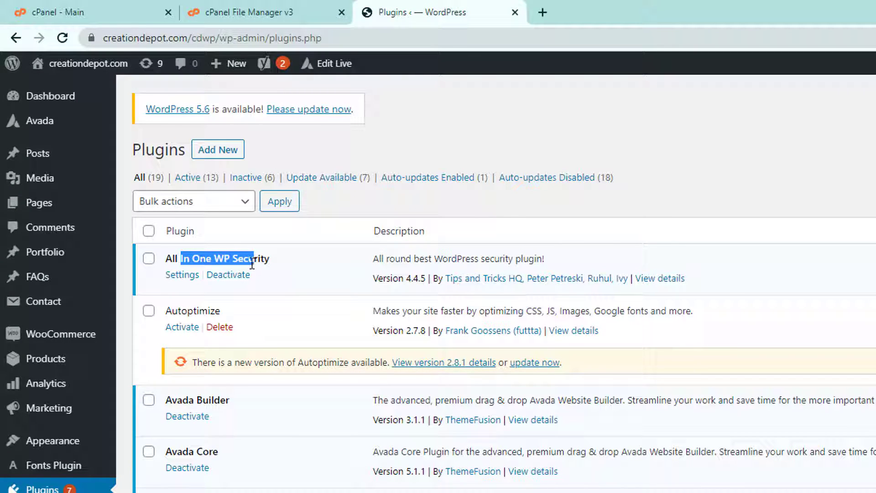
{"action": "mouse_move", "coordinate": [182, 275]}
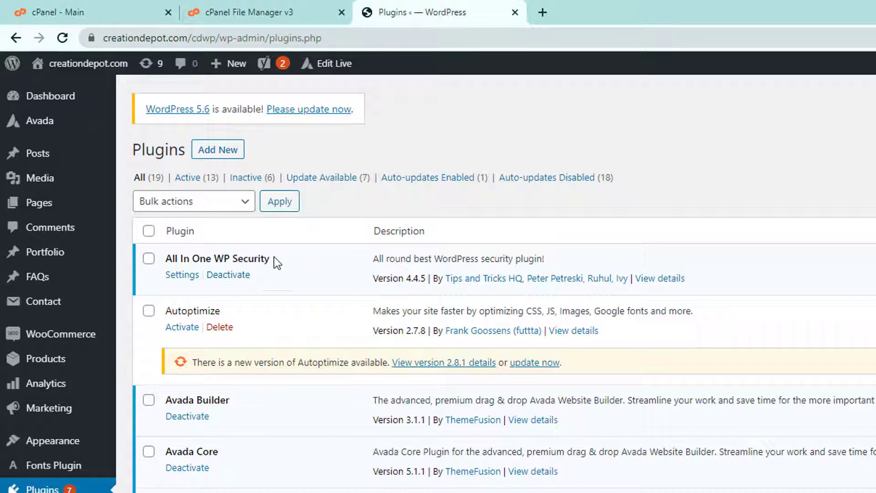
{"action": "double_click", "coordinate": [218, 258]}
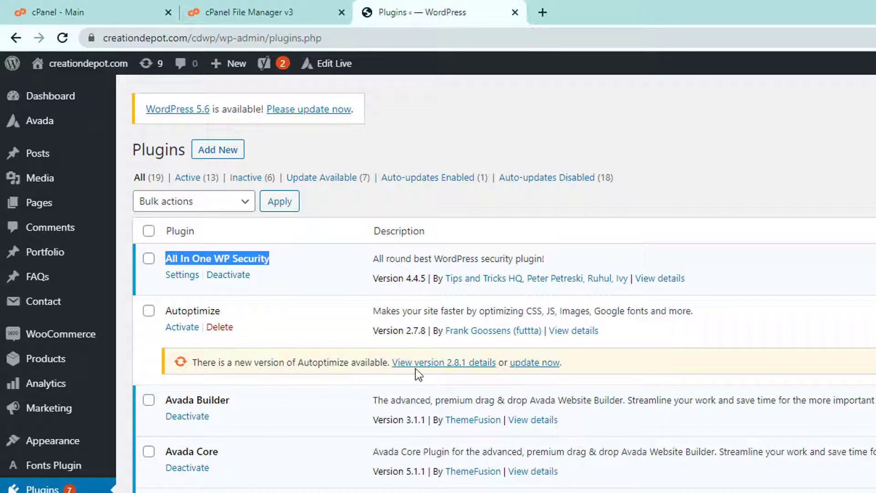
{"action": "mouse_move", "coordinate": [532, 364]}
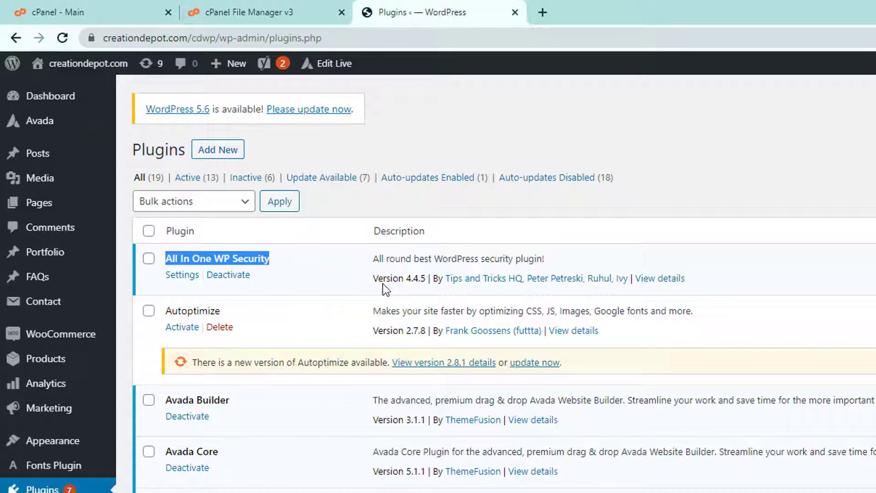
{"action": "mouse_move", "coordinate": [287, 232]}
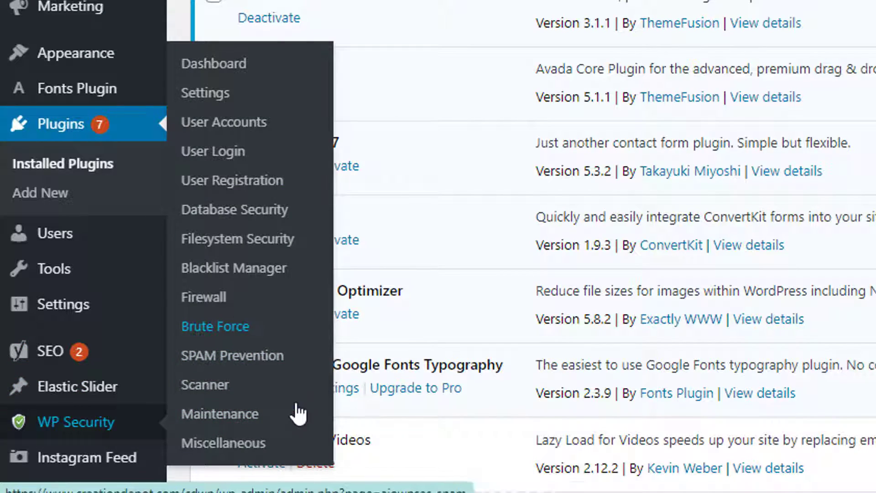
- In WP Security Brute Force, uncheck Enable Rename Login Page Feature and save settings
{"action": "left_click", "coordinate": [216, 326]}
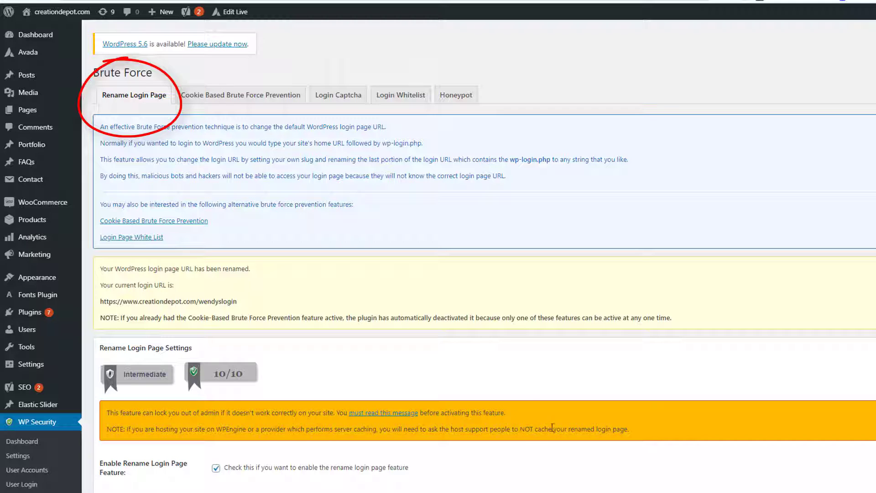
{"action": "scroll", "scroll_direction": "down", "scroll_amount": 3}
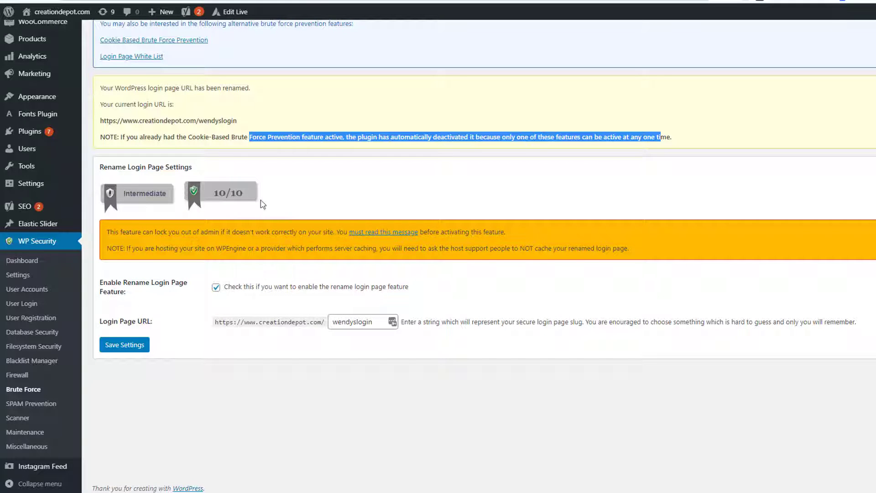
{"action": "mouse_move", "coordinate": [249, 301]}
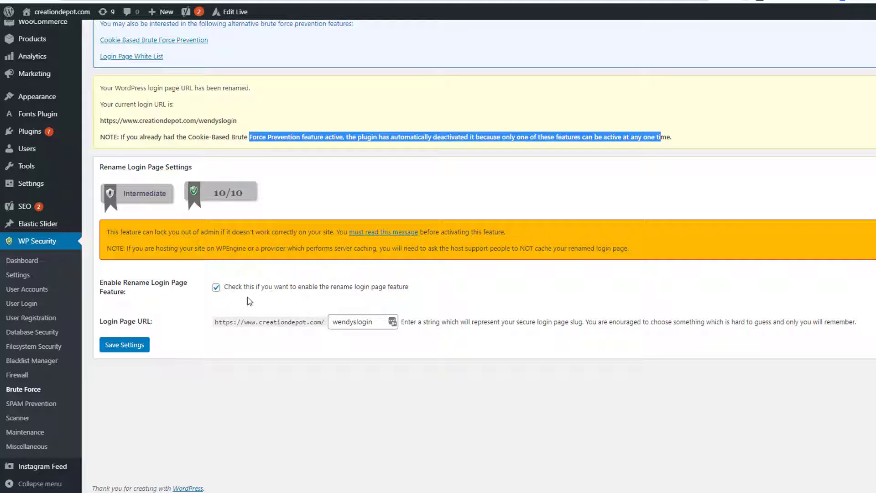
{"action": "left_click", "coordinate": [215, 286]}
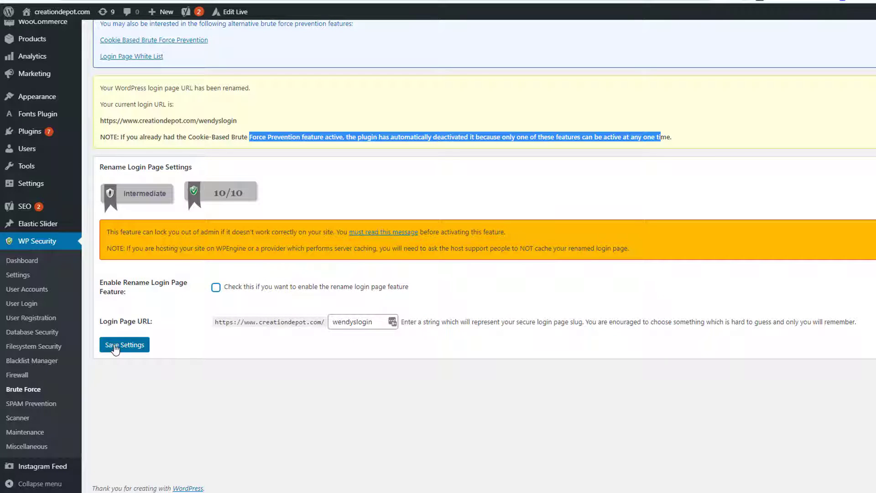
{"action": "left_click", "coordinate": [124, 345]}
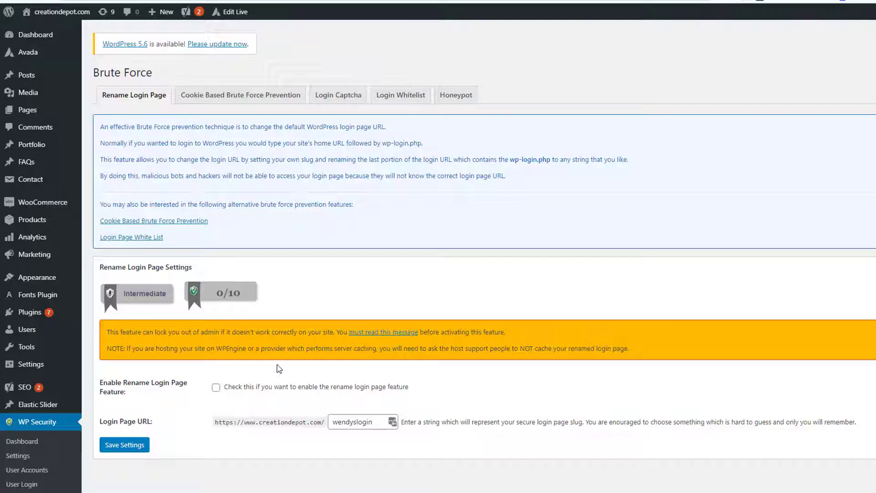
- Log out via the Howdy menu, log back in through wp-login.php, then log out again
{"action": "left_click", "coordinate": [722, 33]}
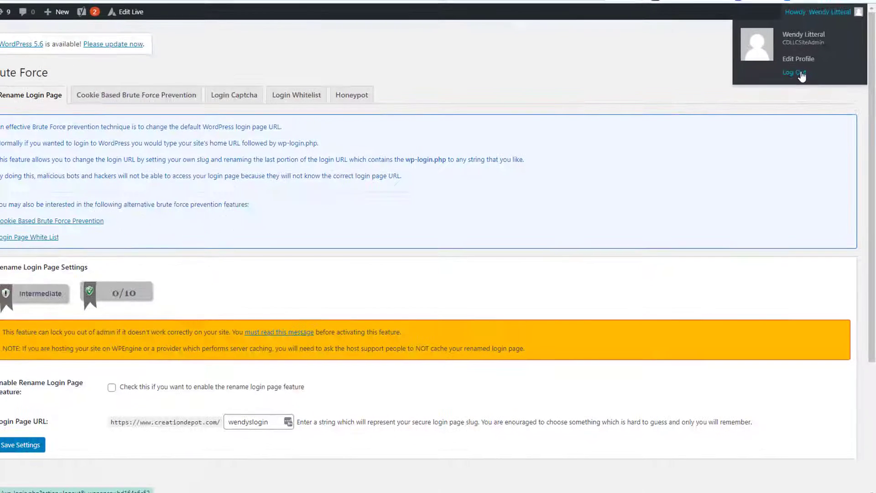
{"action": "left_click", "coordinate": [792, 73]}
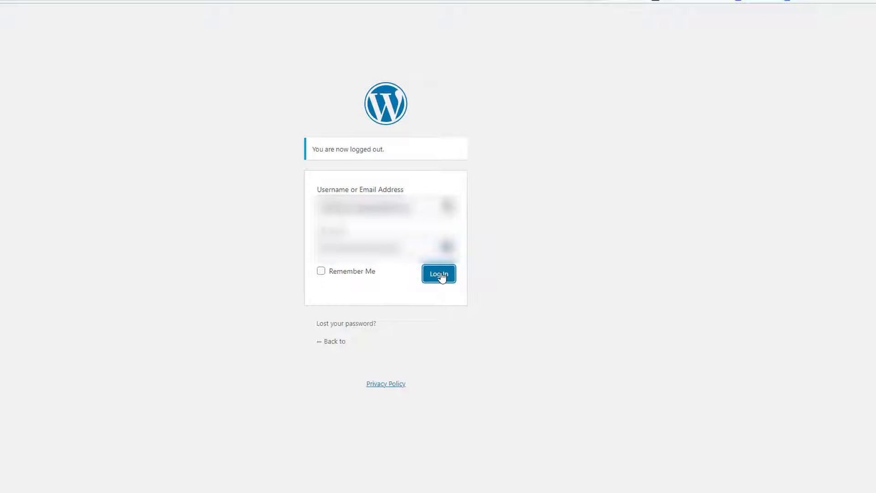
{"action": "left_click", "coordinate": [438, 274]}
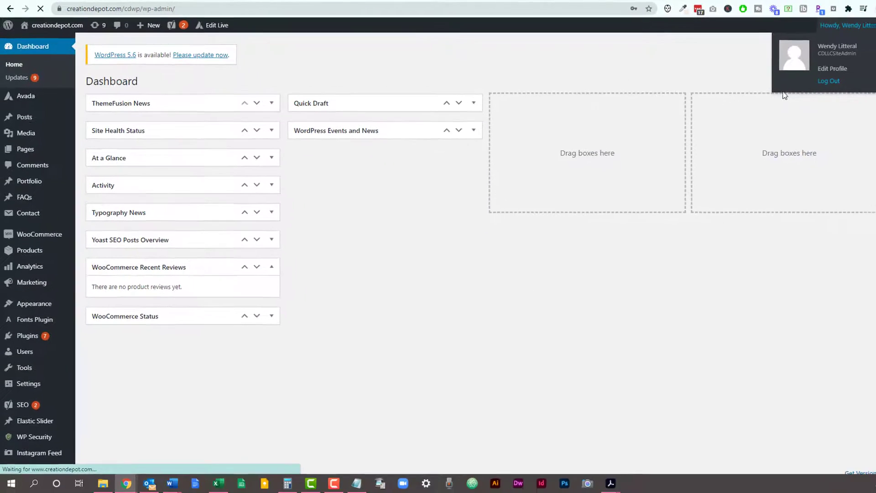
{"action": "left_click", "coordinate": [829, 81]}
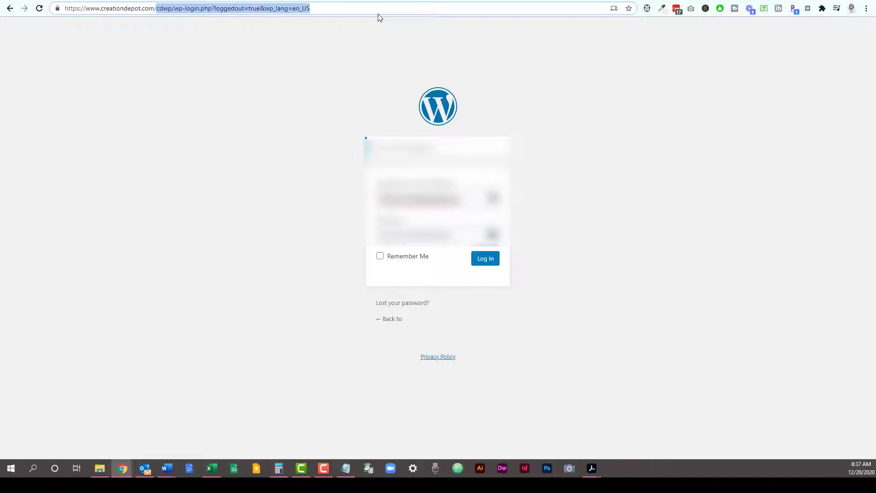
{"action": "type", "text": "https://www.creationdepot.com/wendyslogin"}
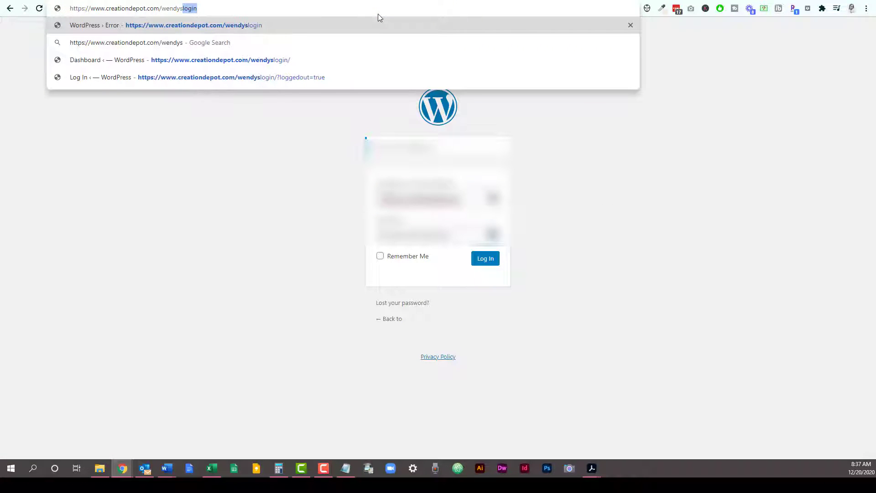
{"action": "key", "text": "Enter"}
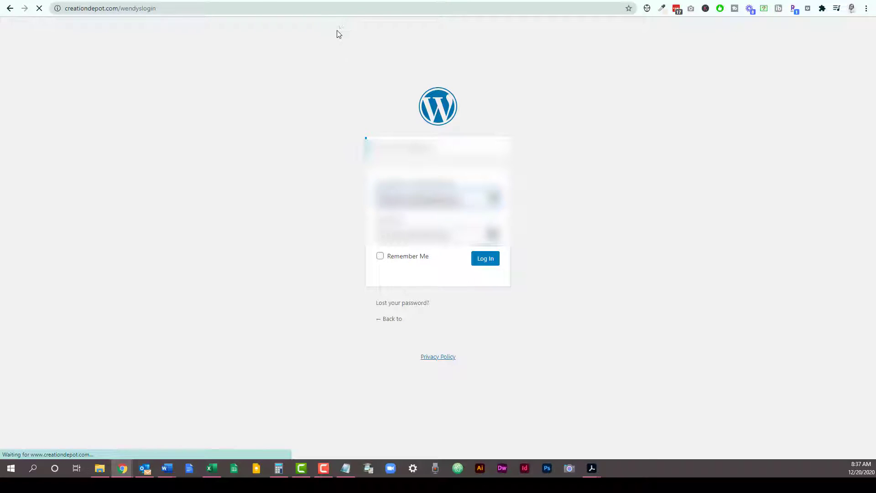
{"action": "left_click", "coordinate": [485, 258]}
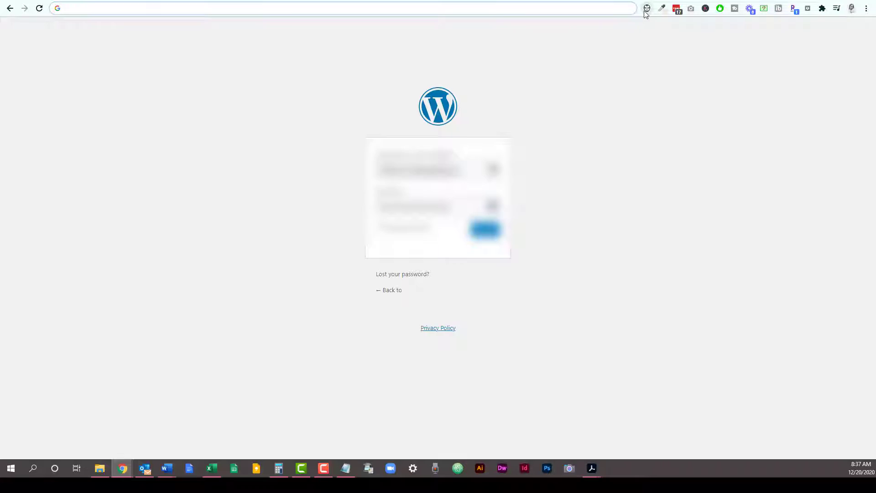
{"action": "type", "text": "creationdepot.com/wendyslogin"}
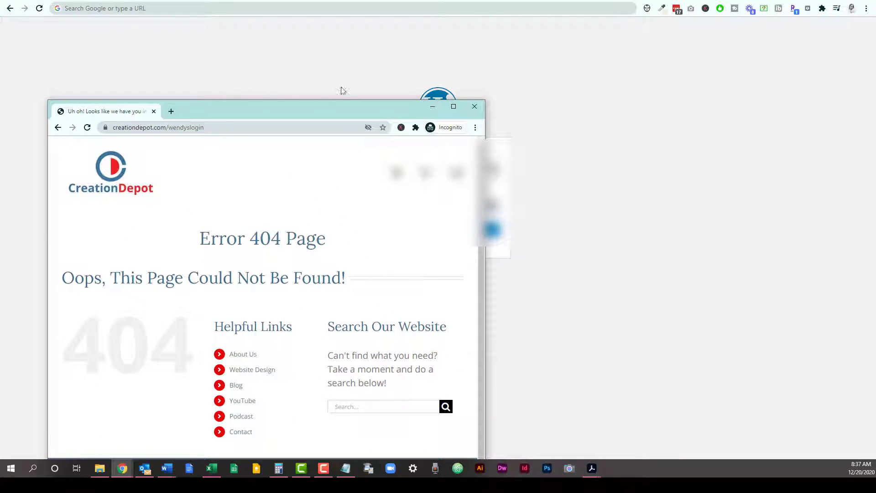
{"action": "mouse_move", "coordinate": [361, 185]}
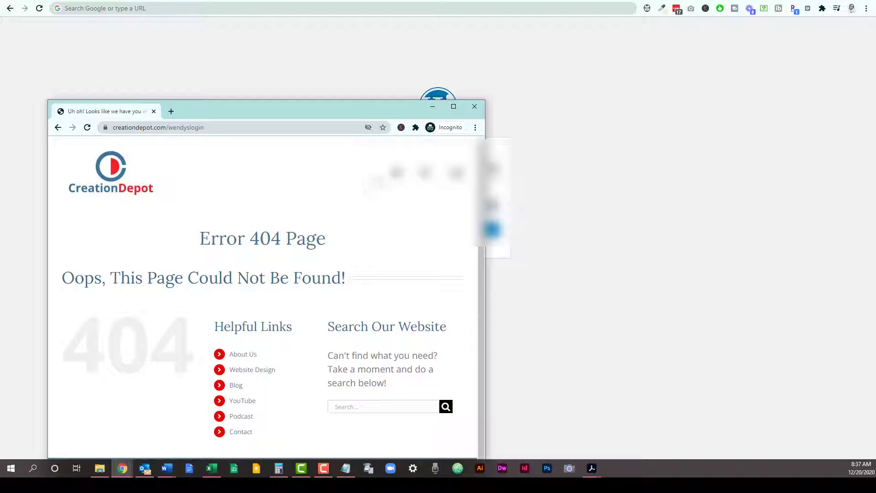
{"action": "mouse_move", "coordinate": [475, 106]}
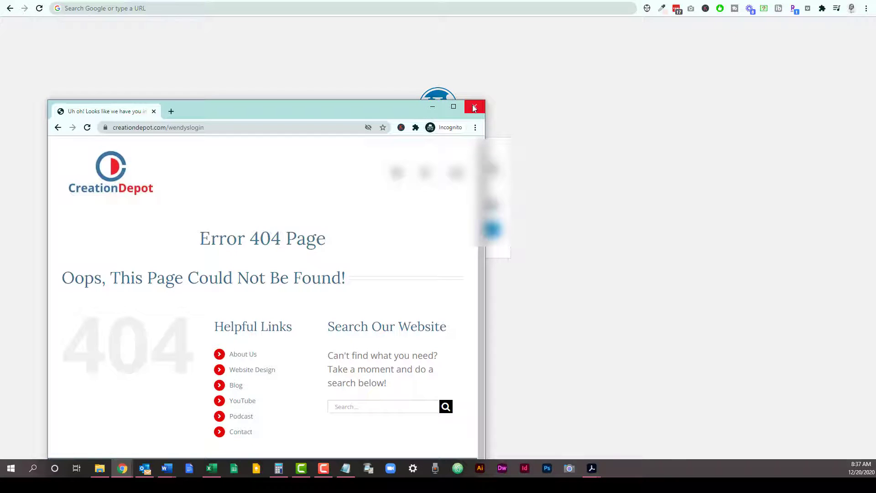
{"action": "left_click", "coordinate": [475, 106]}
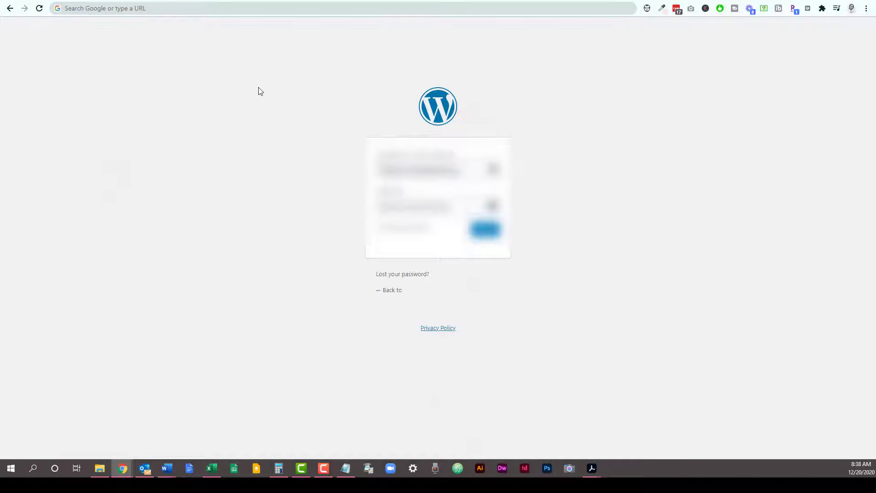
- Sign in at creationdepot.com/cdwp/wp-login.php and land on the Dashboard
{"action": "left_click", "coordinate": [485, 230]}
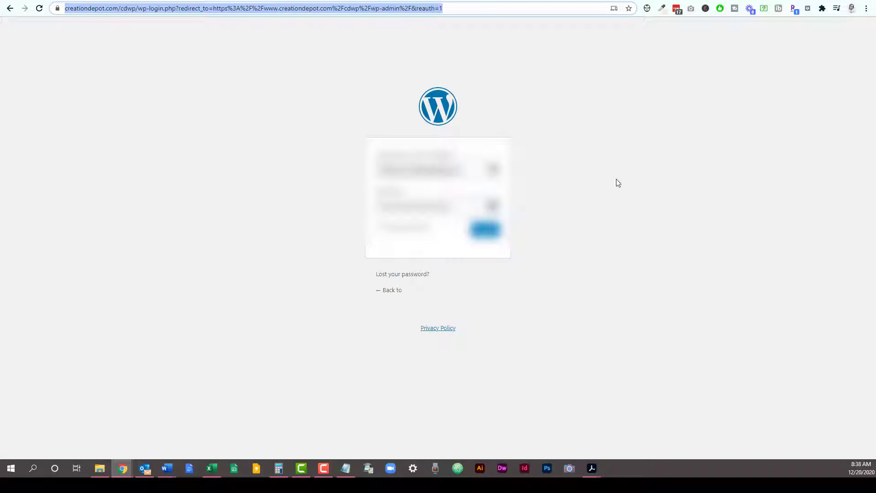
{"action": "mouse_move", "coordinate": [543, 213]}
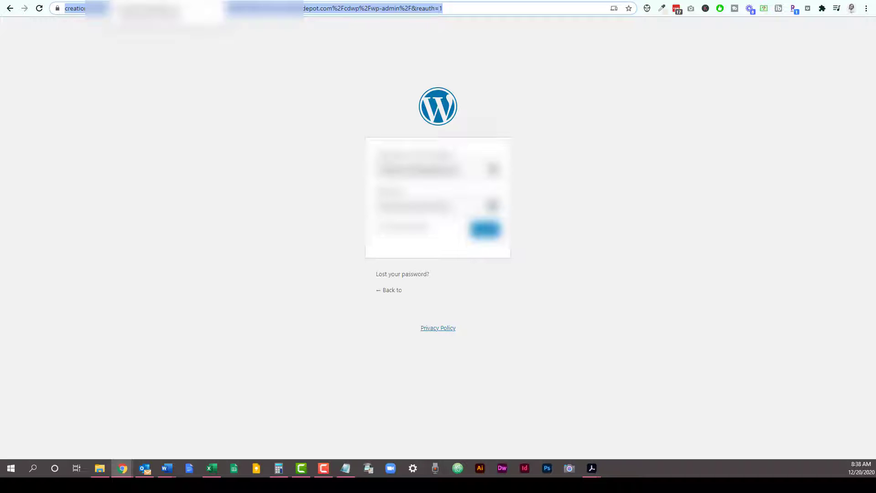
{"action": "left_click", "coordinate": [252, 8]}
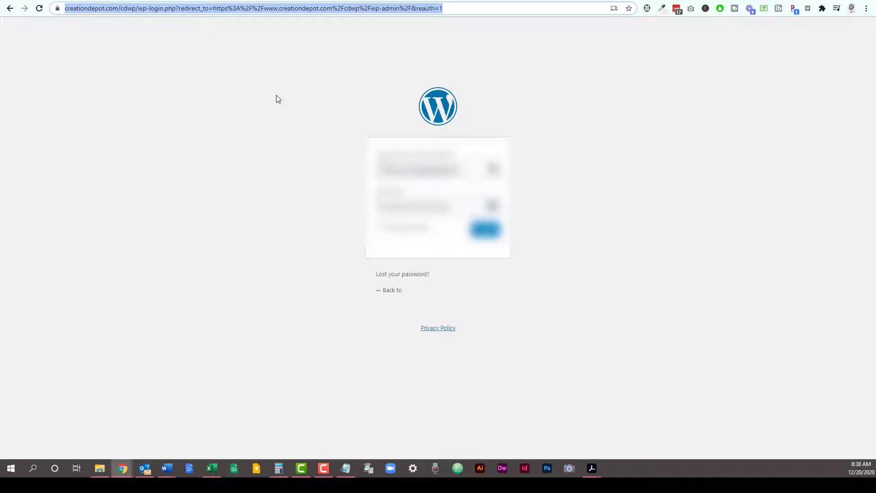
{"action": "mouse_move", "coordinate": [263, 78]}
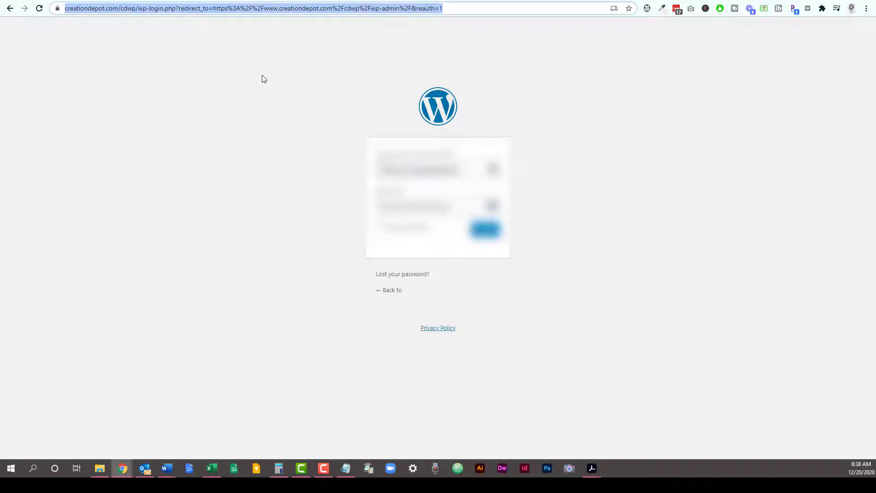
{"action": "mouse_move", "coordinate": [270, 75]}
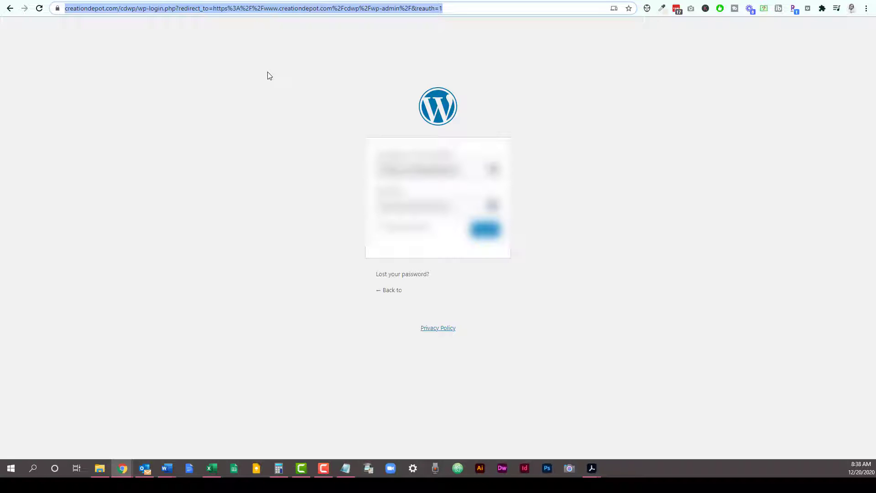
{"action": "mouse_move", "coordinate": [264, 68]}
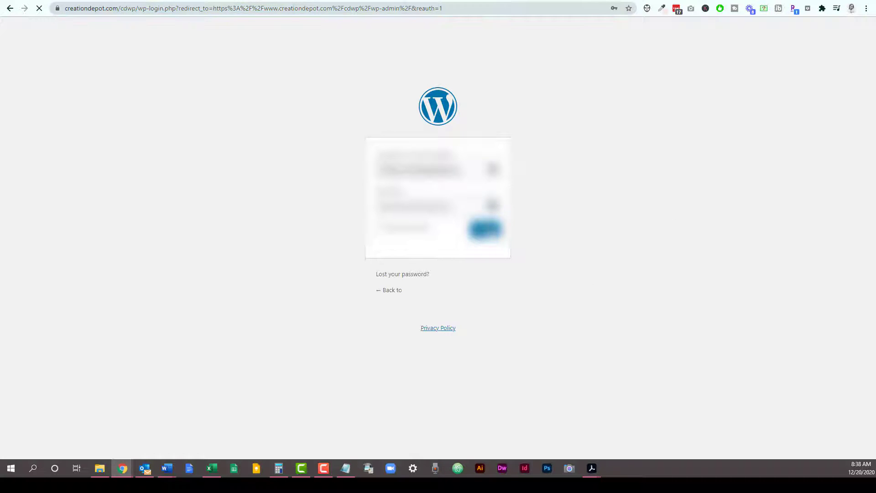
{"action": "left_click", "coordinate": [485, 229]}
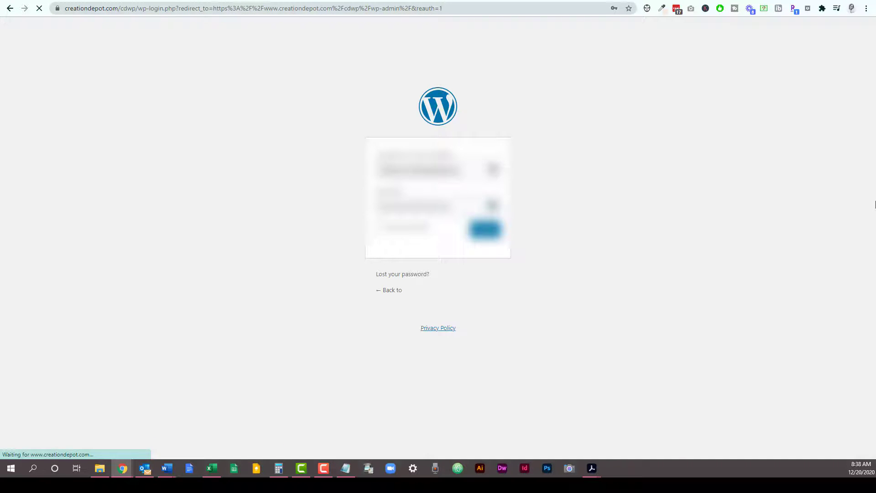
{"action": "left_click", "coordinate": [486, 230]}
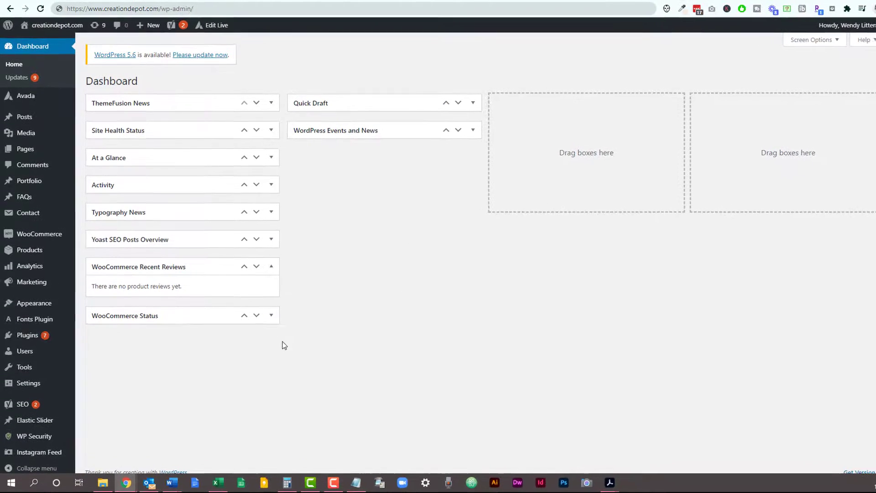
{"action": "mouse_move", "coordinate": [267, 376]}
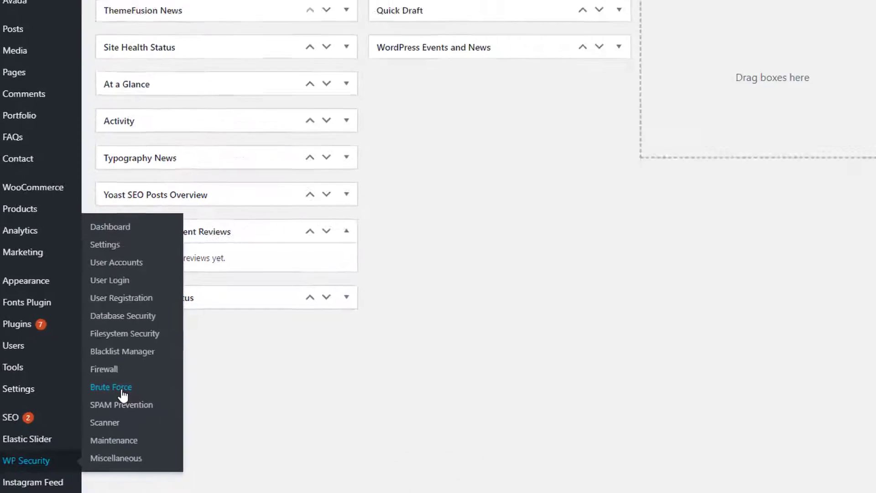
- In Brute Force settings, set the login slug to abcd, enable Rename Login Page and save
{"action": "left_click", "coordinate": [110, 387]}
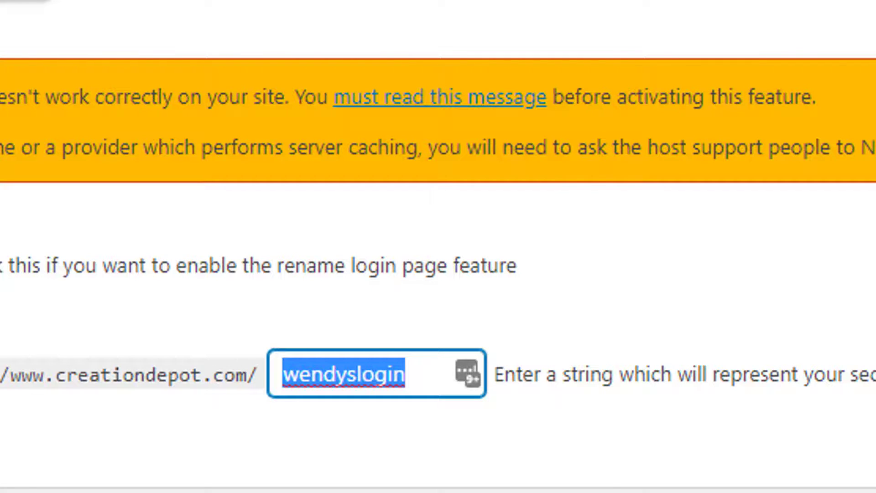
{"action": "type", "text": "abcd"}
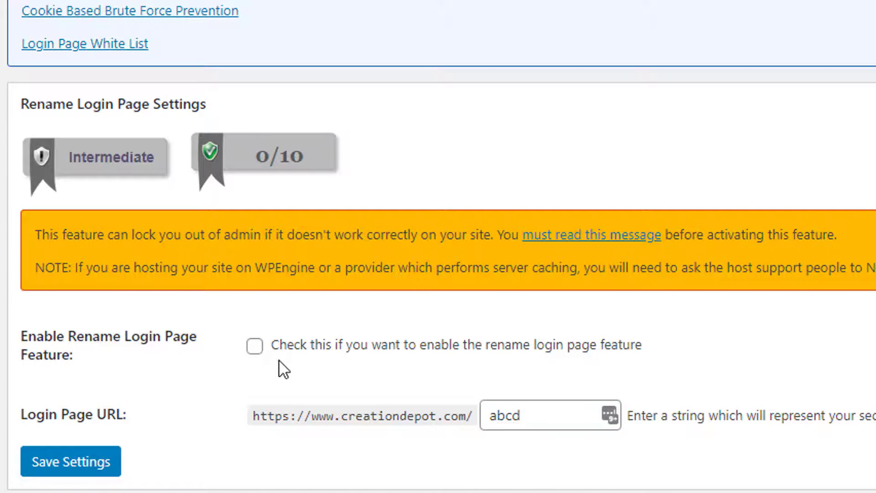
{"action": "left_click", "coordinate": [255, 346]}
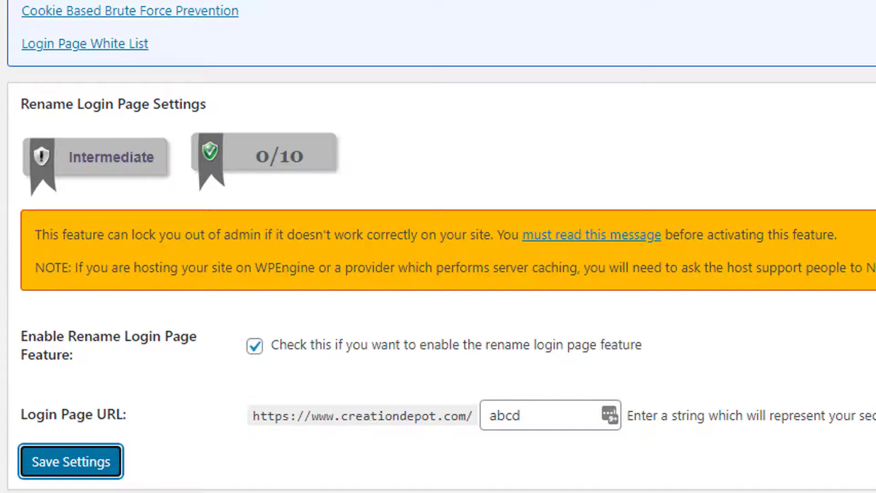
{"action": "left_click", "coordinate": [70, 462]}
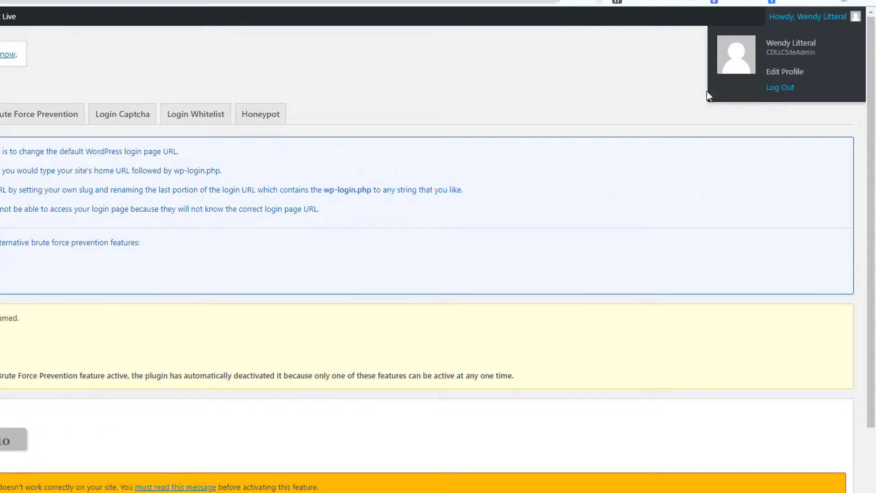
- Log out so the site redirects to the new /abcd login address
{"action": "left_click", "coordinate": [780, 88]}
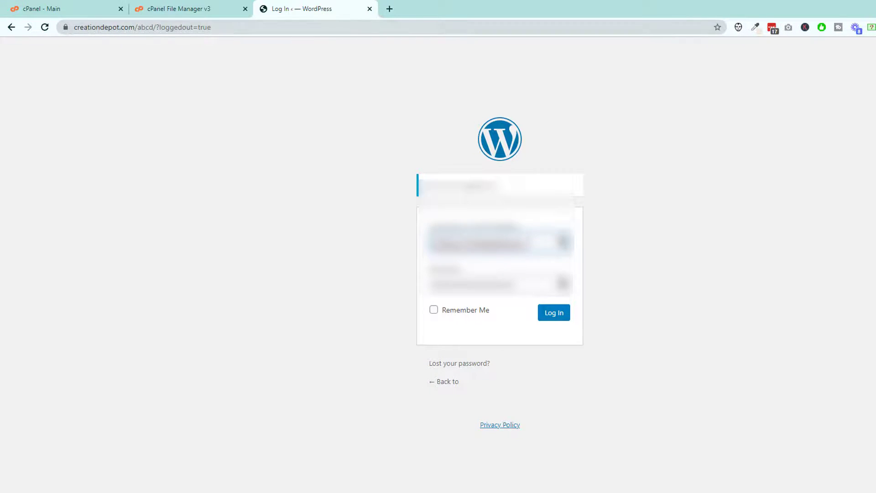